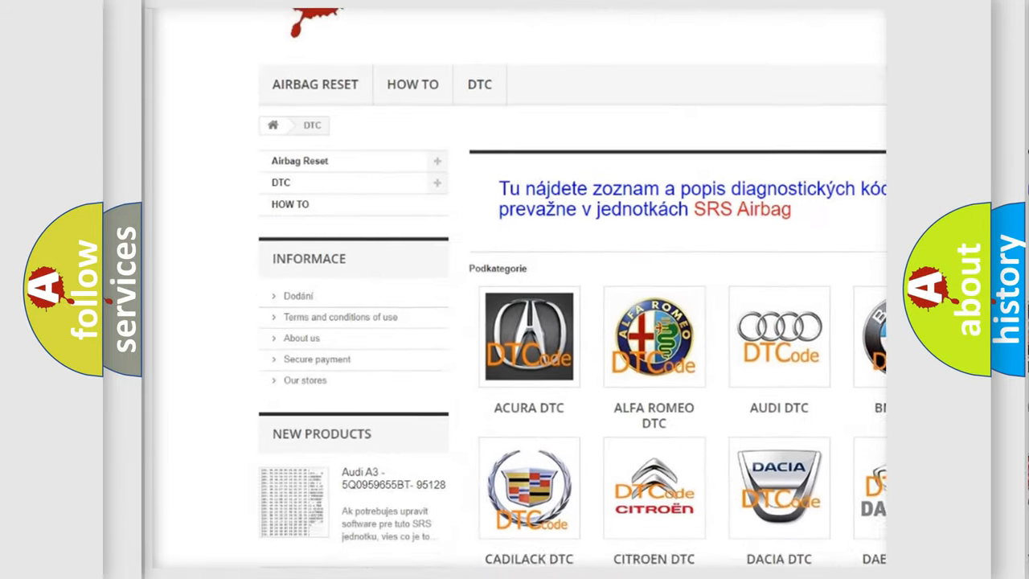
scroll("down", 3)
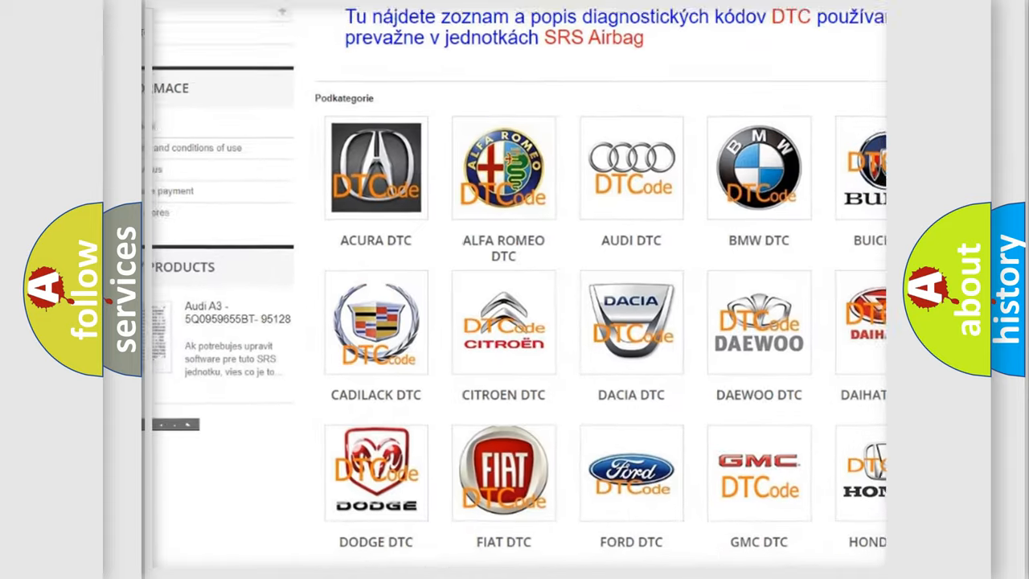